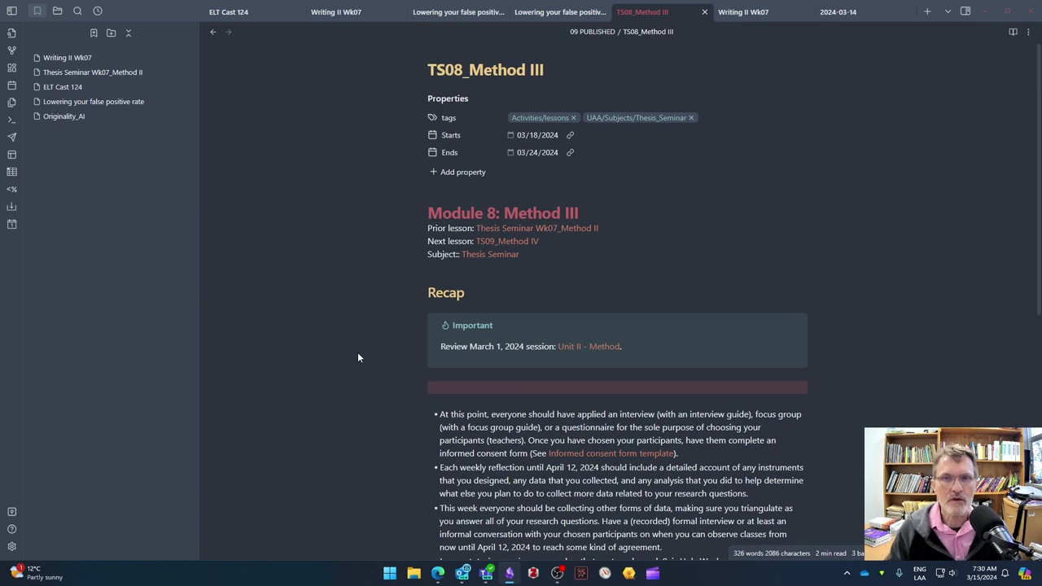
{"action": "mouse_move", "coordinate": [347, 270]}
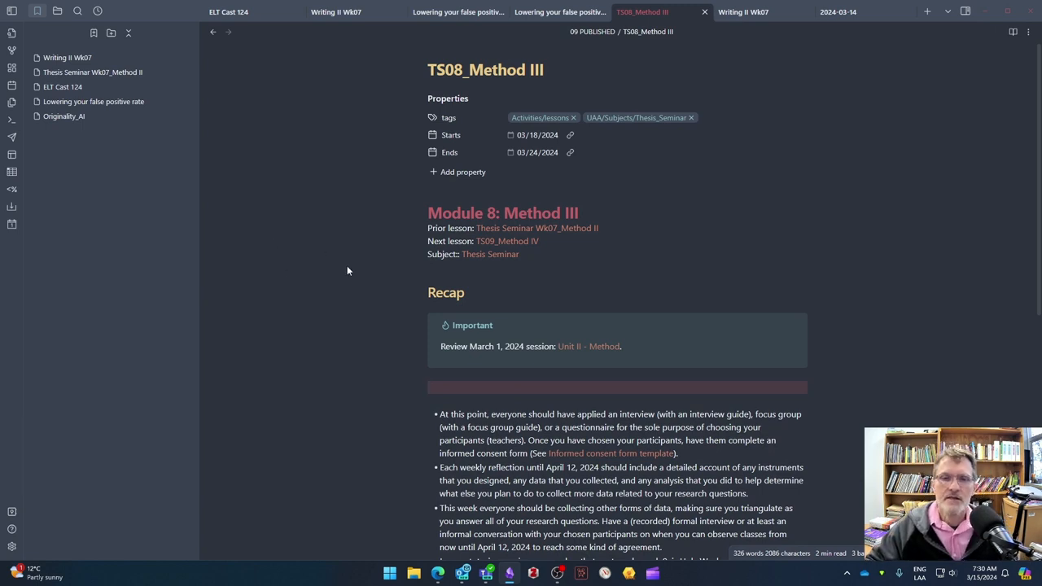
- Scroll the TS08_Method III note down, up, then down again to show the Recap bullets
{"action": "scroll", "scroll_direction": "down", "scroll_amount": 3}
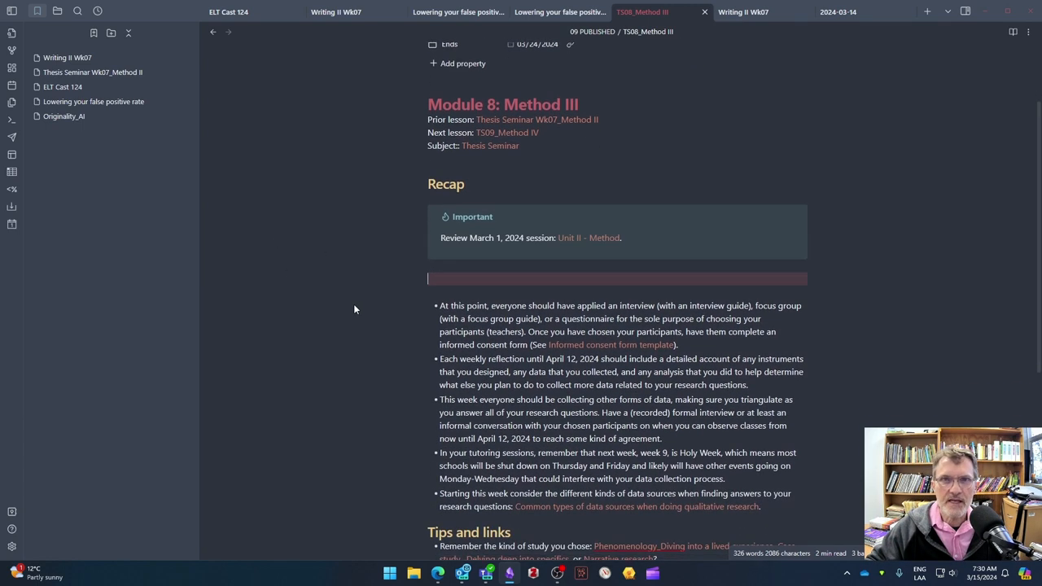
{"action": "scroll", "scroll_direction": "up", "scroll_amount": 3}
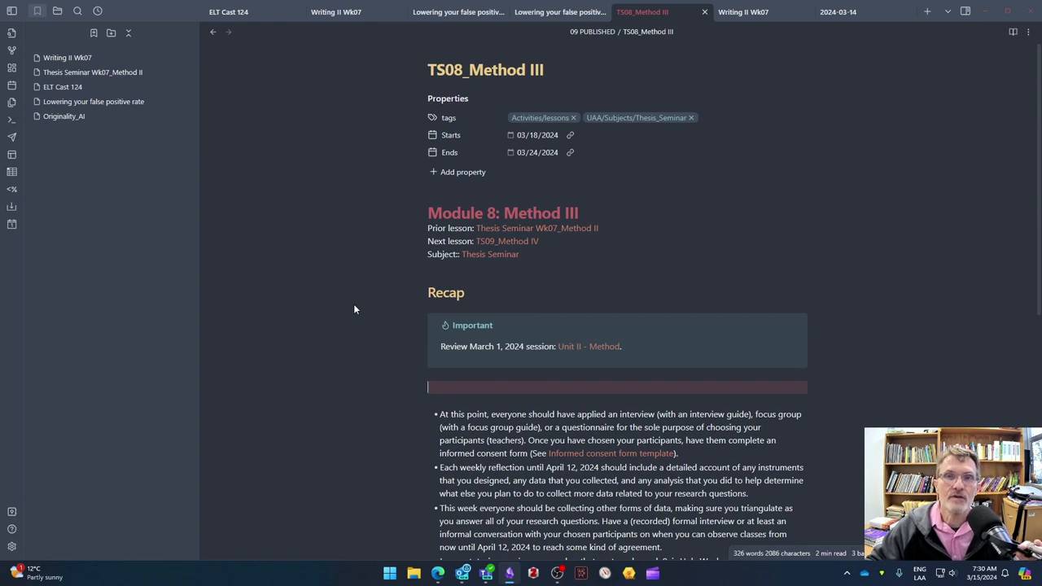
{"action": "scroll", "scroll_direction": "down", "scroll_amount": 3}
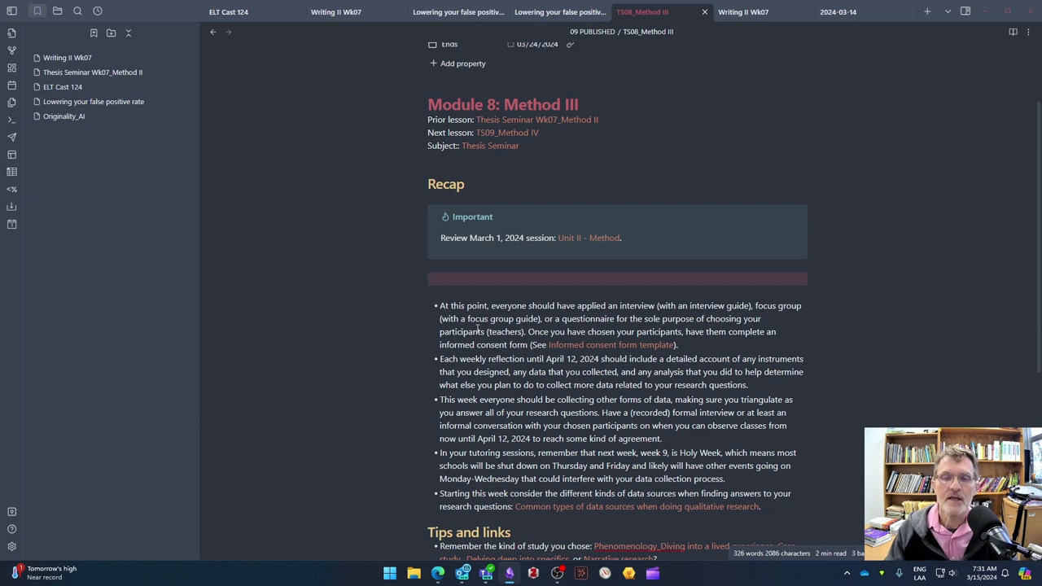
{"action": "left_click", "coordinate": [427, 279]}
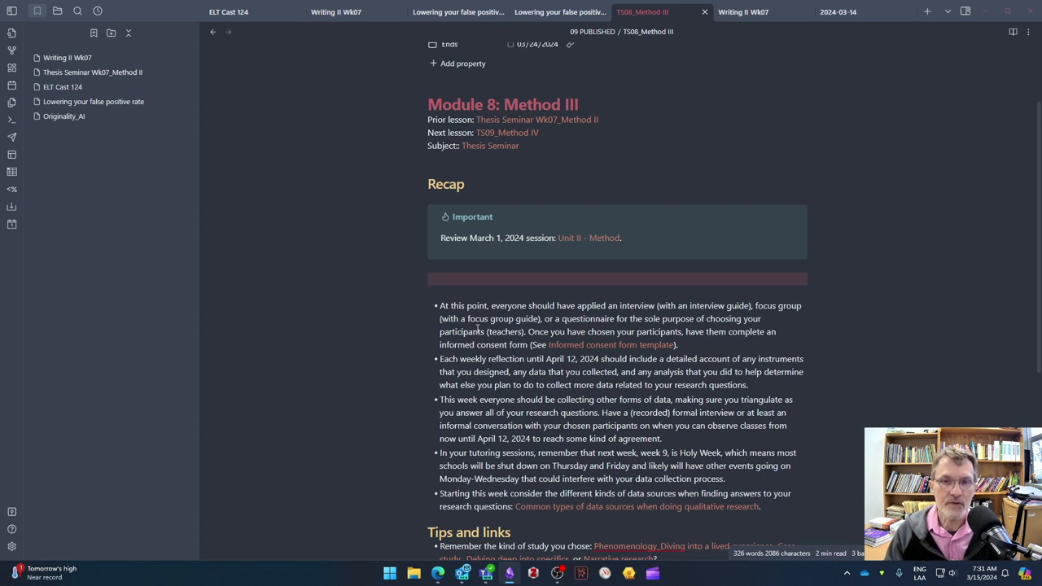
{"action": "left_click", "coordinate": [427, 278]}
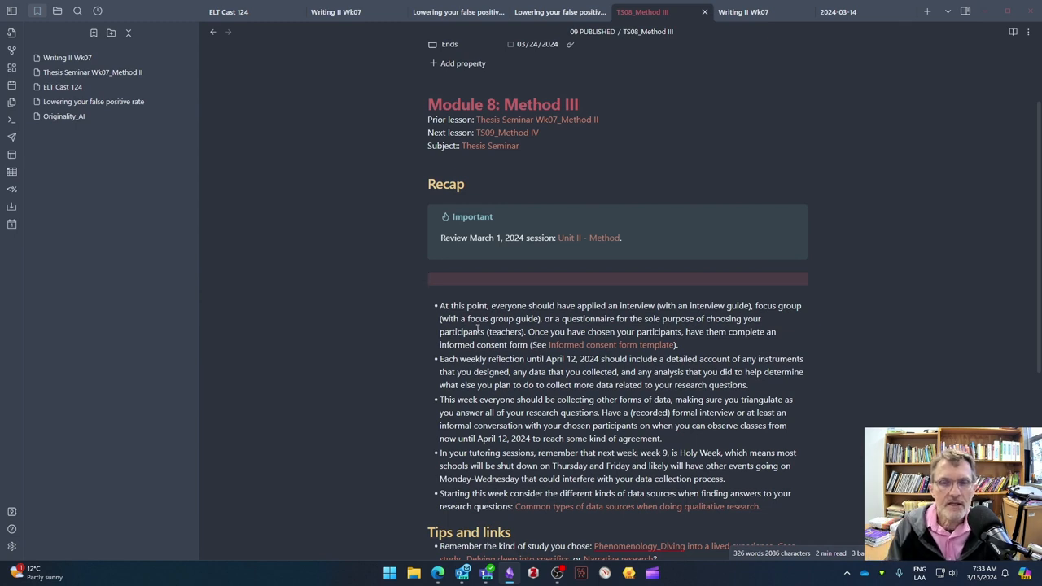
{"action": "left_click", "coordinate": [428, 278]}
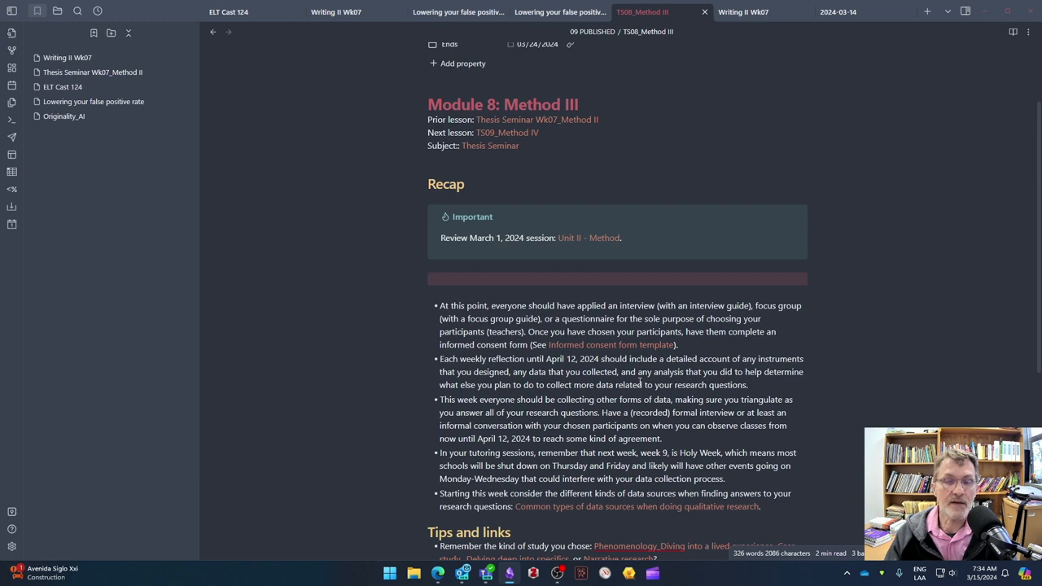
{"action": "left_click", "coordinate": [429, 279]}
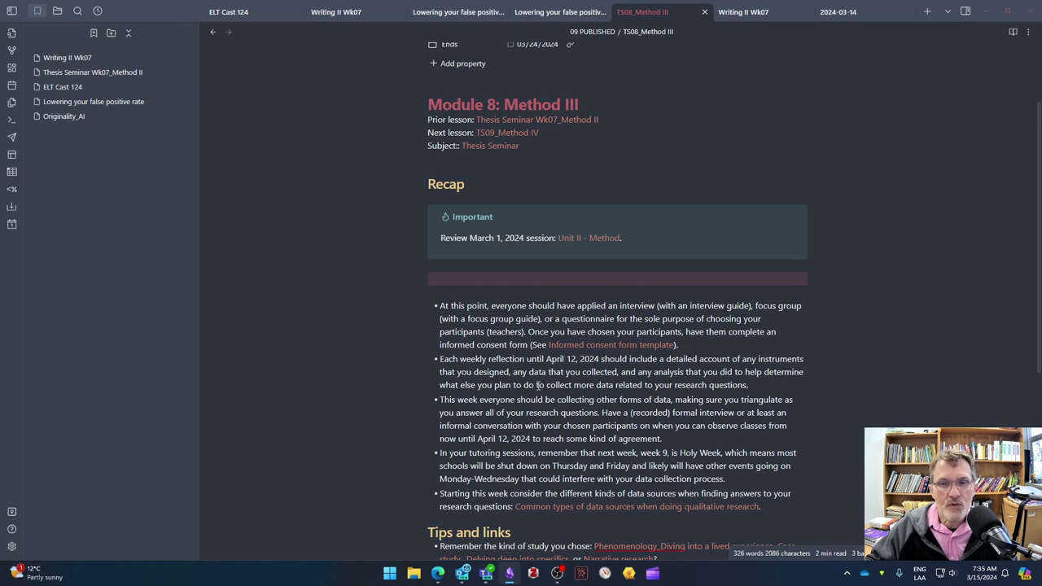
{"action": "left_click", "coordinate": [429, 278]}
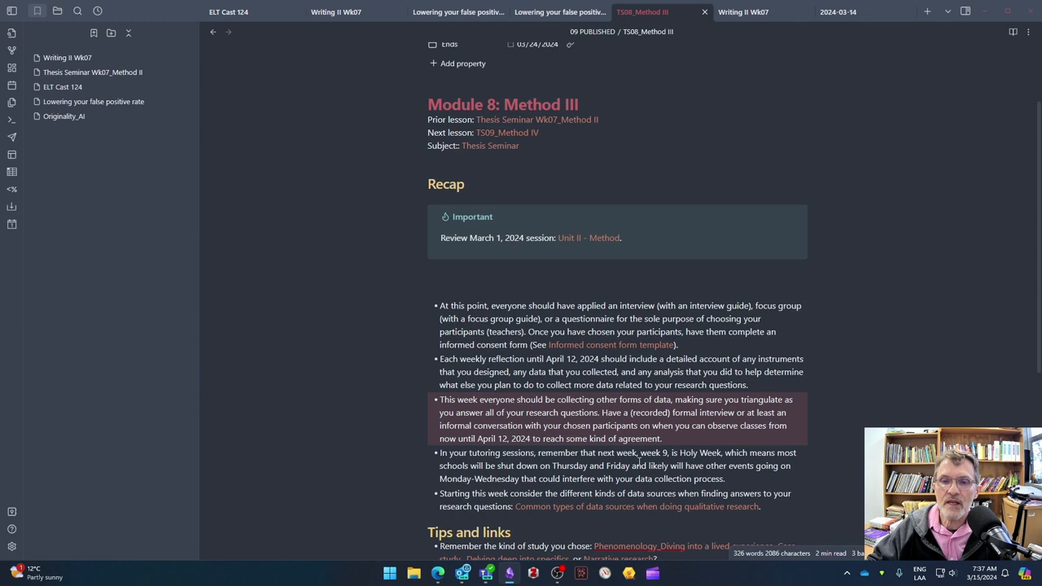
{"action": "mouse_move", "coordinate": [648, 461]}
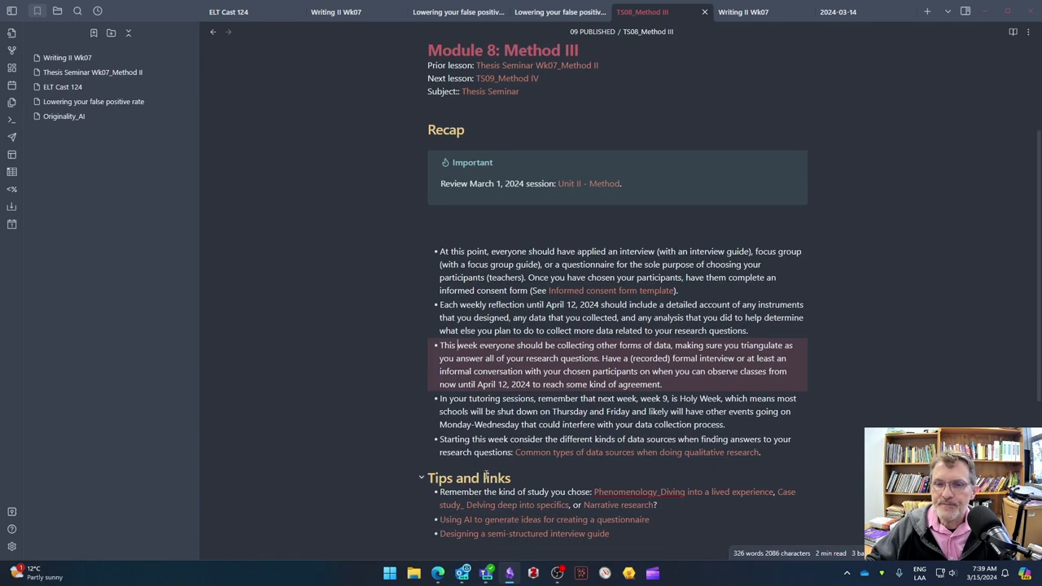
- Scroll up and back down to the last Recap bullet about considering different data sources
{"action": "scroll", "scroll_direction": "up", "scroll_amount": 3}
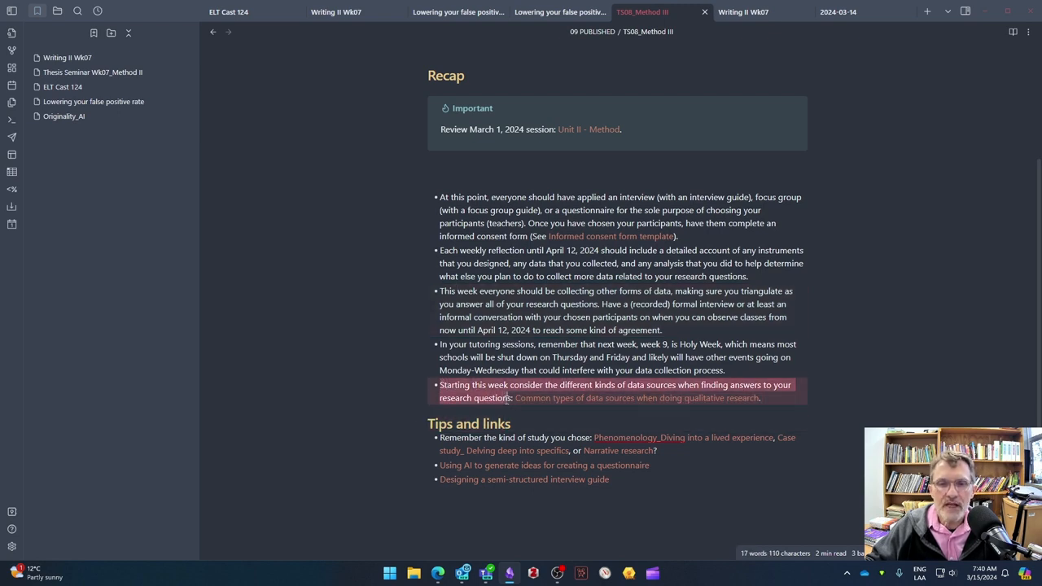
{"action": "scroll", "scroll_direction": "down", "scroll_amount": 3}
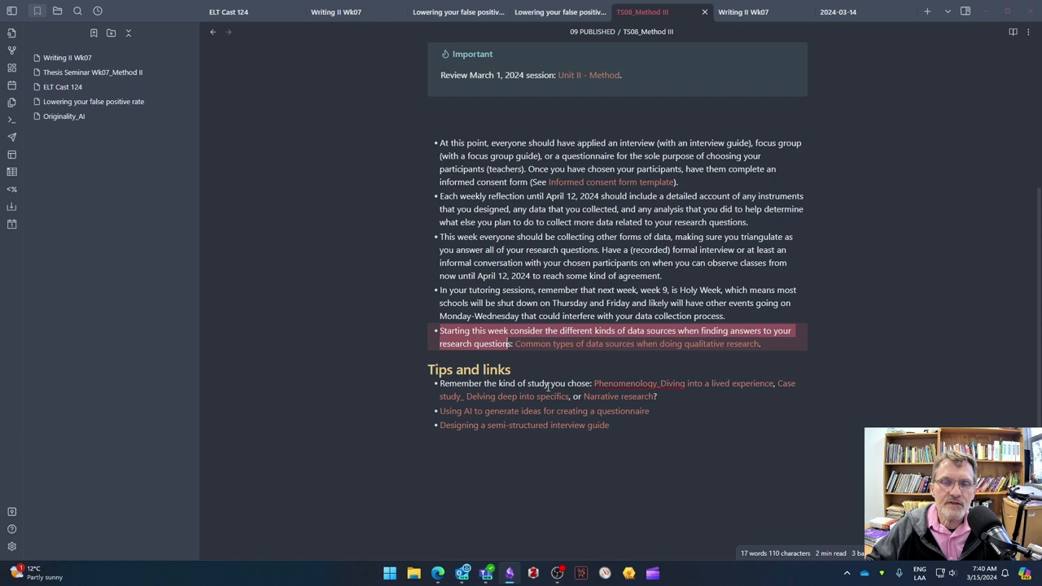
{"action": "mouse_move", "coordinate": [727, 407]}
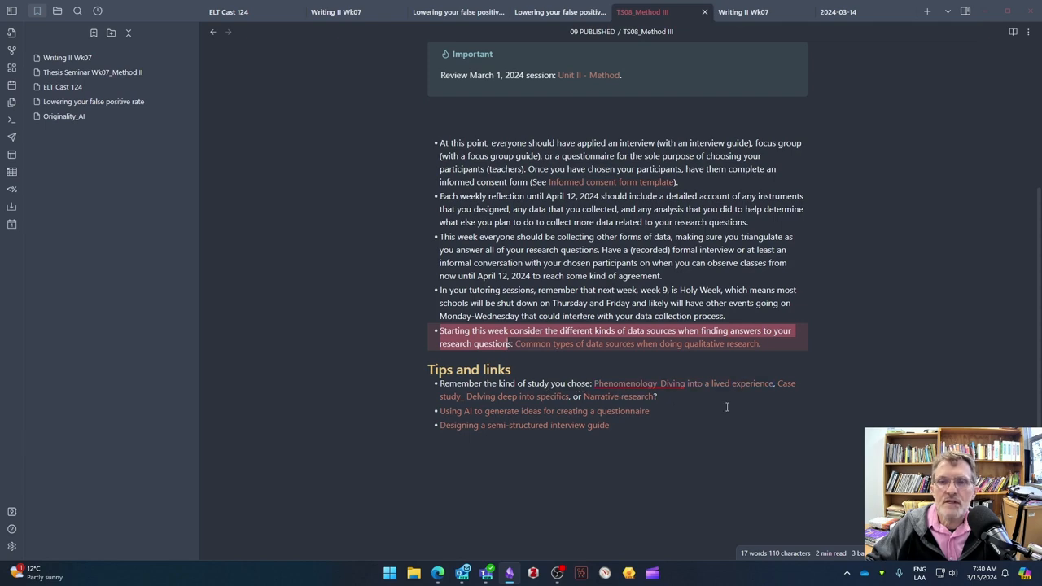
{"action": "mouse_move", "coordinate": [614, 436]}
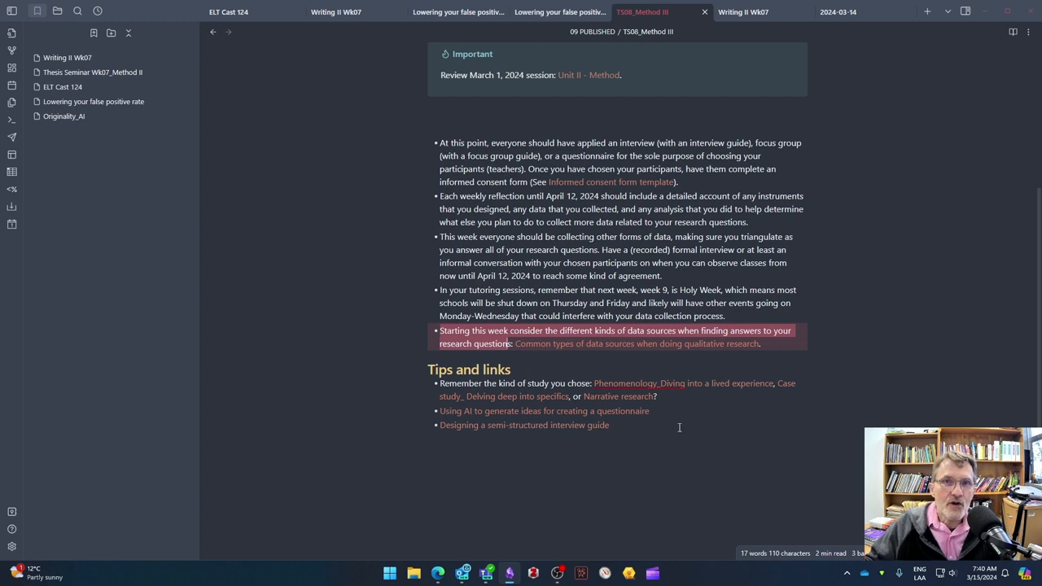
{"action": "mouse_move", "coordinate": [459, 415]}
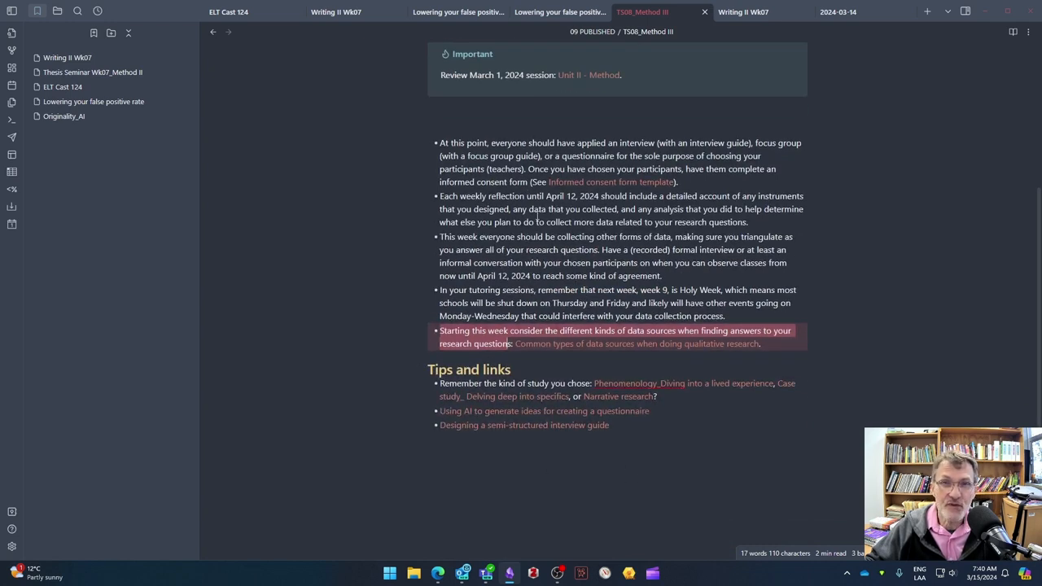
{"action": "scroll", "scroll_direction": "up", "scroll_amount": 3}
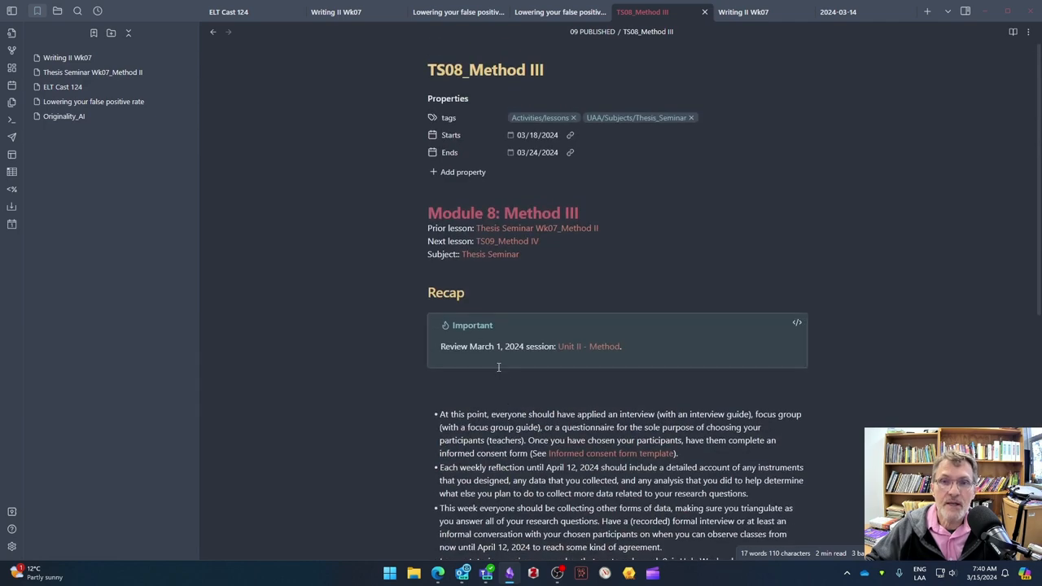
{"action": "scroll", "scroll_direction": "down", "scroll_amount": 3}
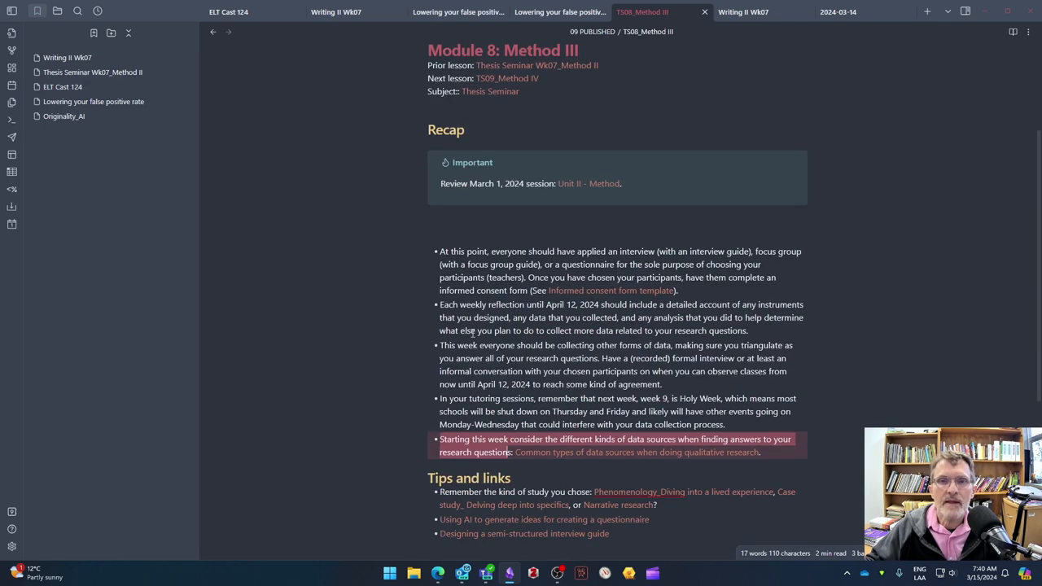